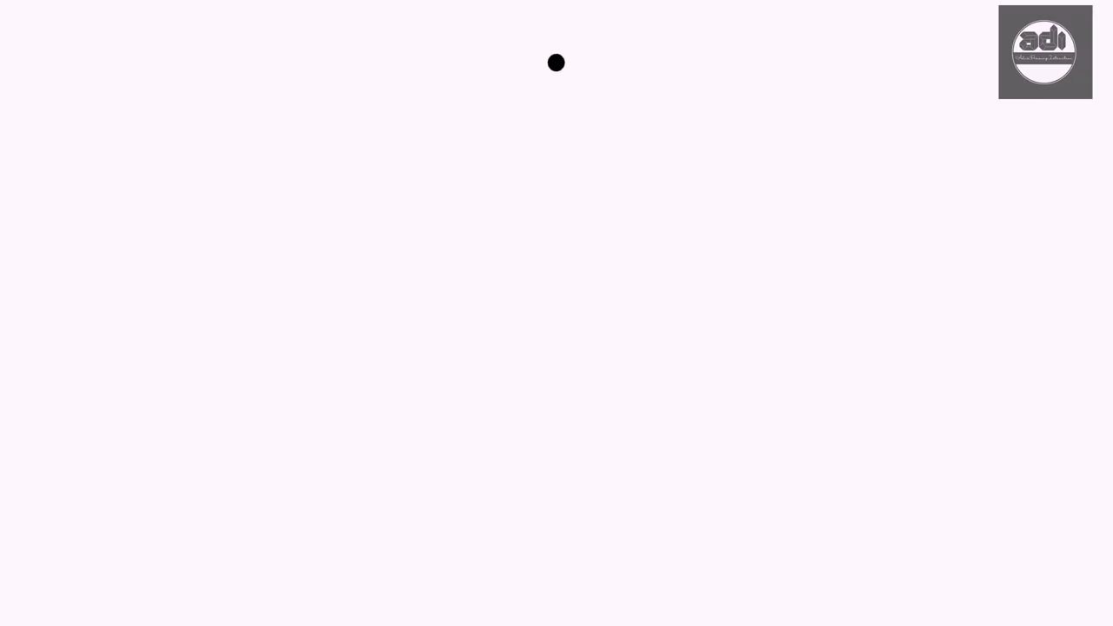
Step: Mark red reference points at the top of the head and below the beard at the chin
{"action": "left_click_drag", "start_coordinate": [557, 63], "coordinate": [557, 564]}
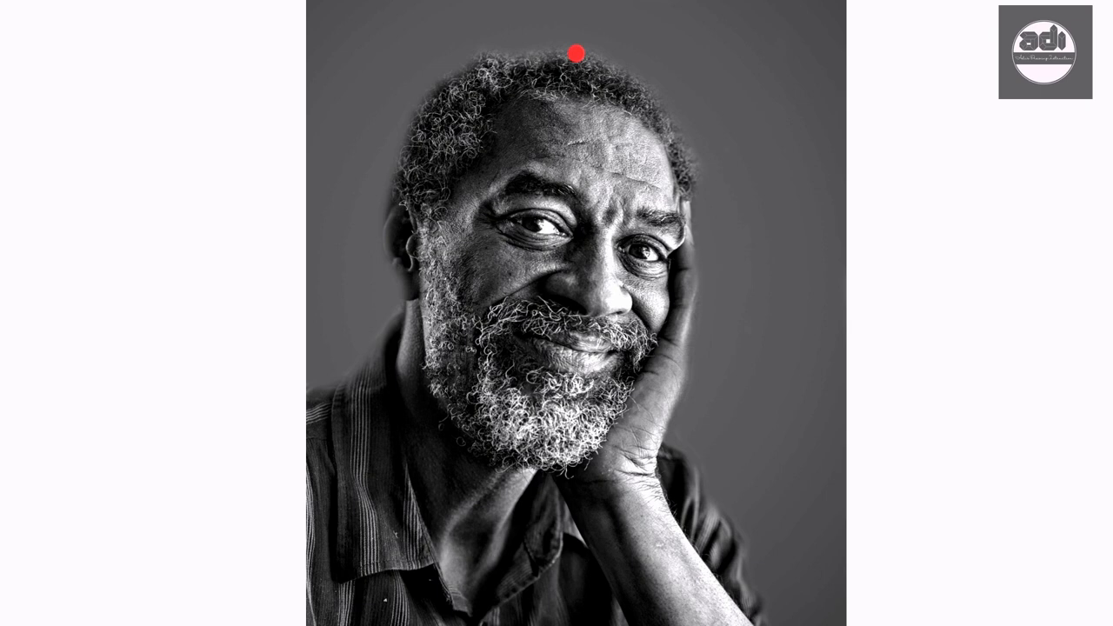
{"action": "left_click", "coordinate": [536, 473]}
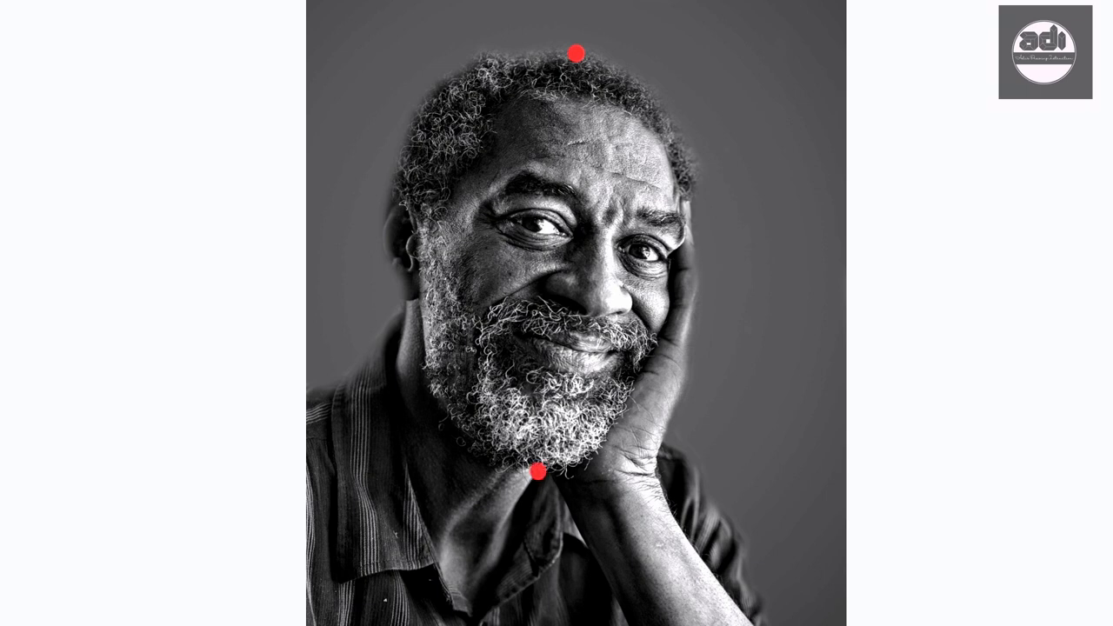